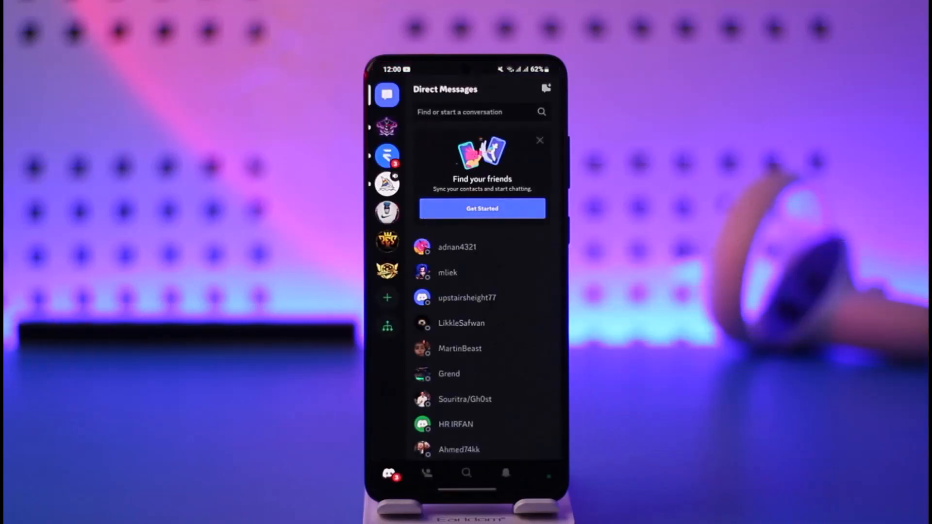
Go from the profile tab into the Account settings listing username, email, phone and password
click(548, 474)
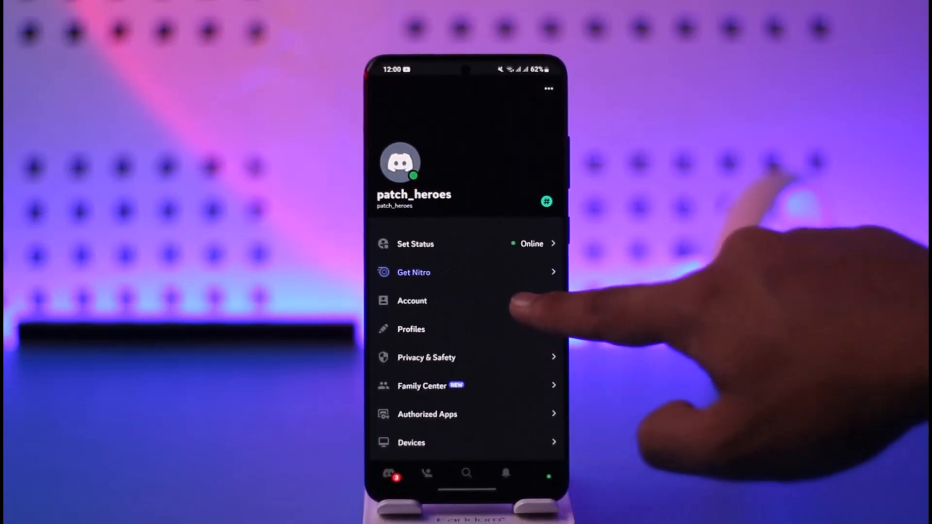
click(412, 301)
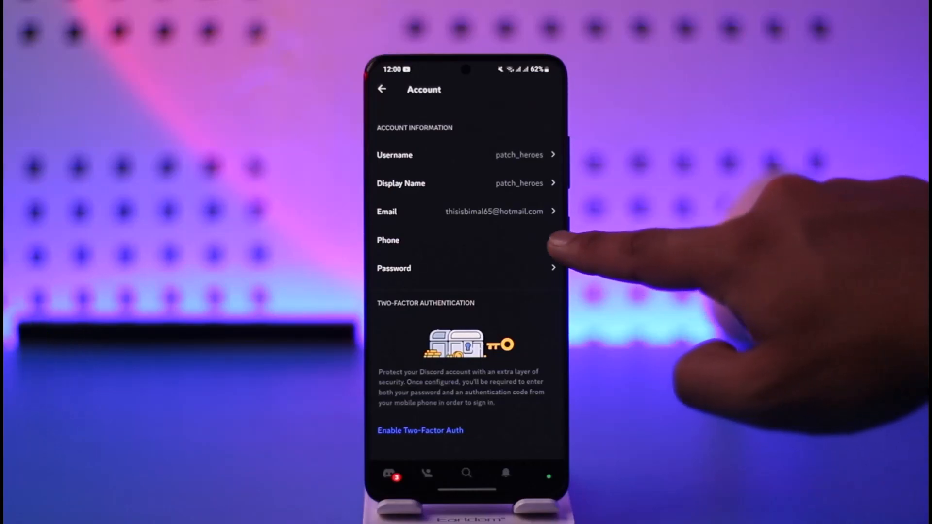
Check the Phone entry, dismiss its number prompt, back out of Account and show the Friends list
click(465, 240)
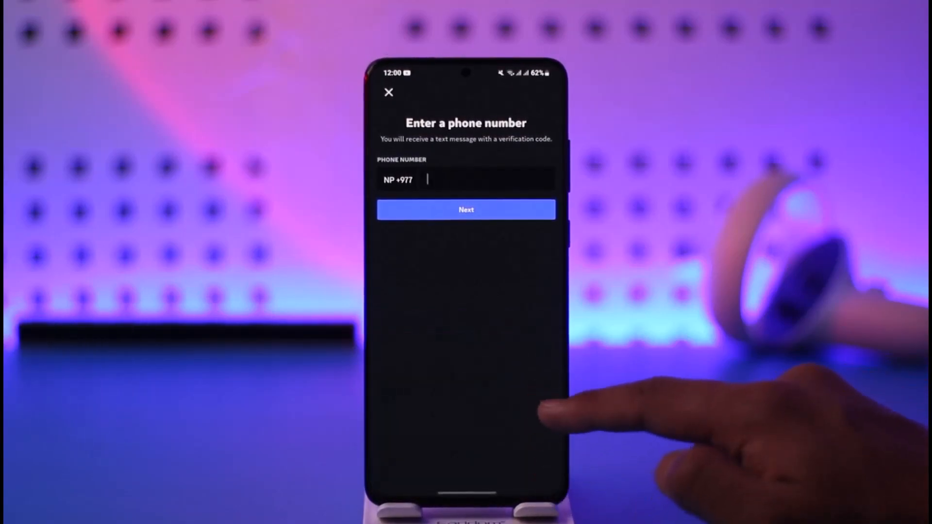
click(389, 93)
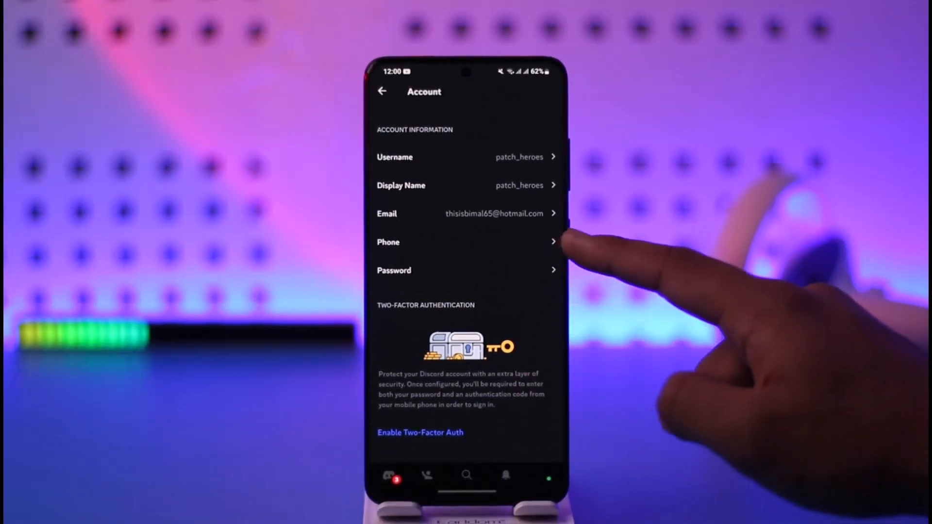
click(465, 242)
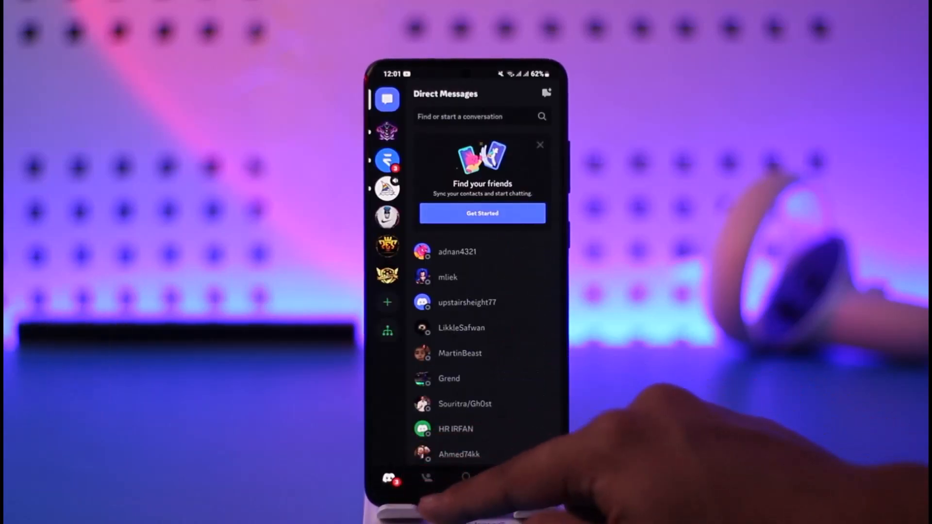
click(427, 477)
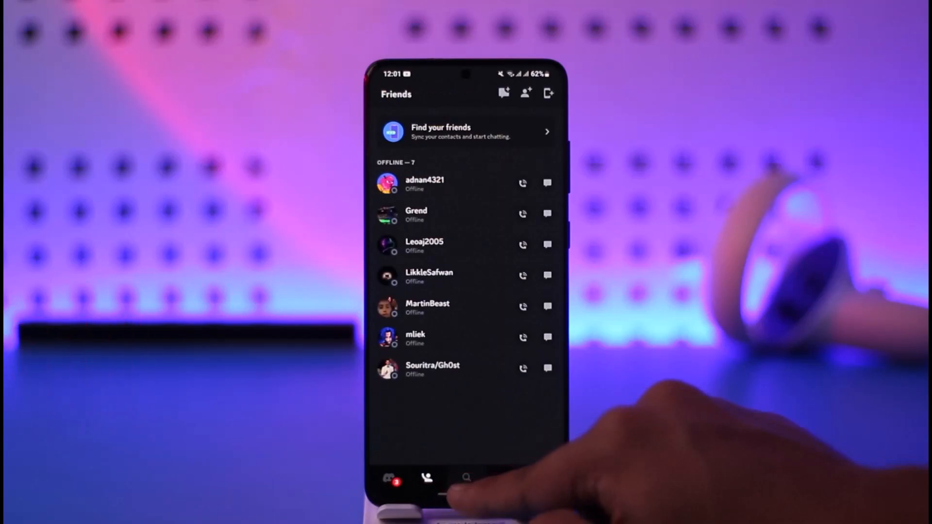